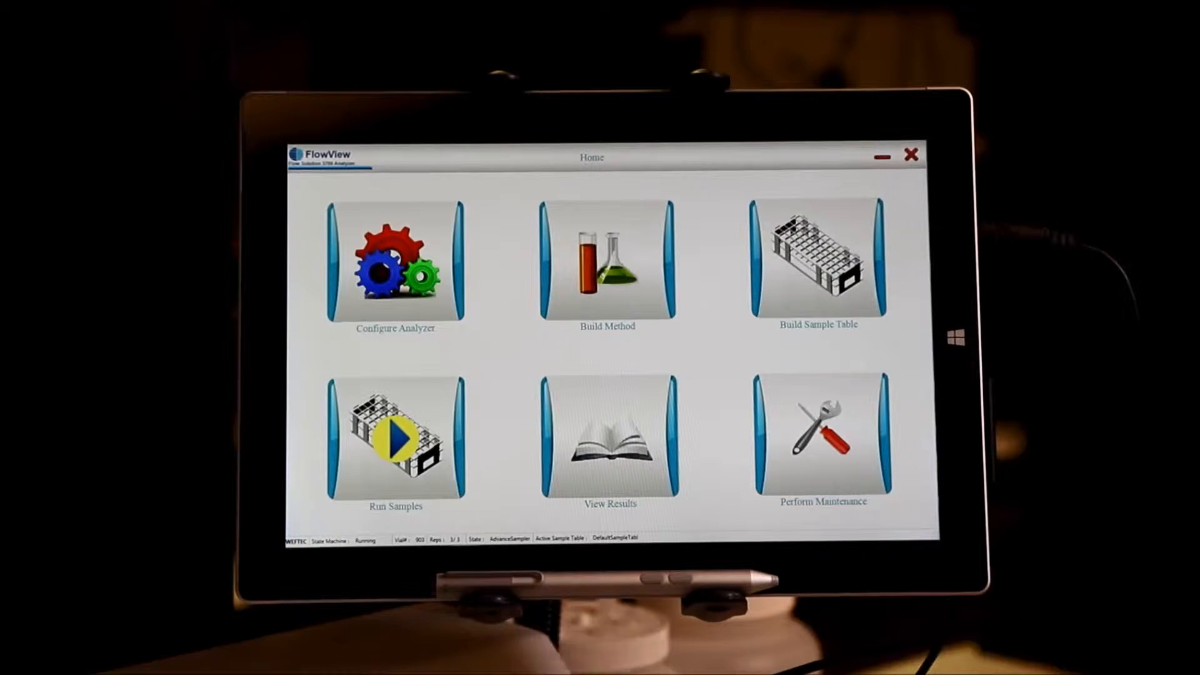
Look at the method editor, then go back to the home screen.
{"action": "left_click", "coordinate": [607, 264]}
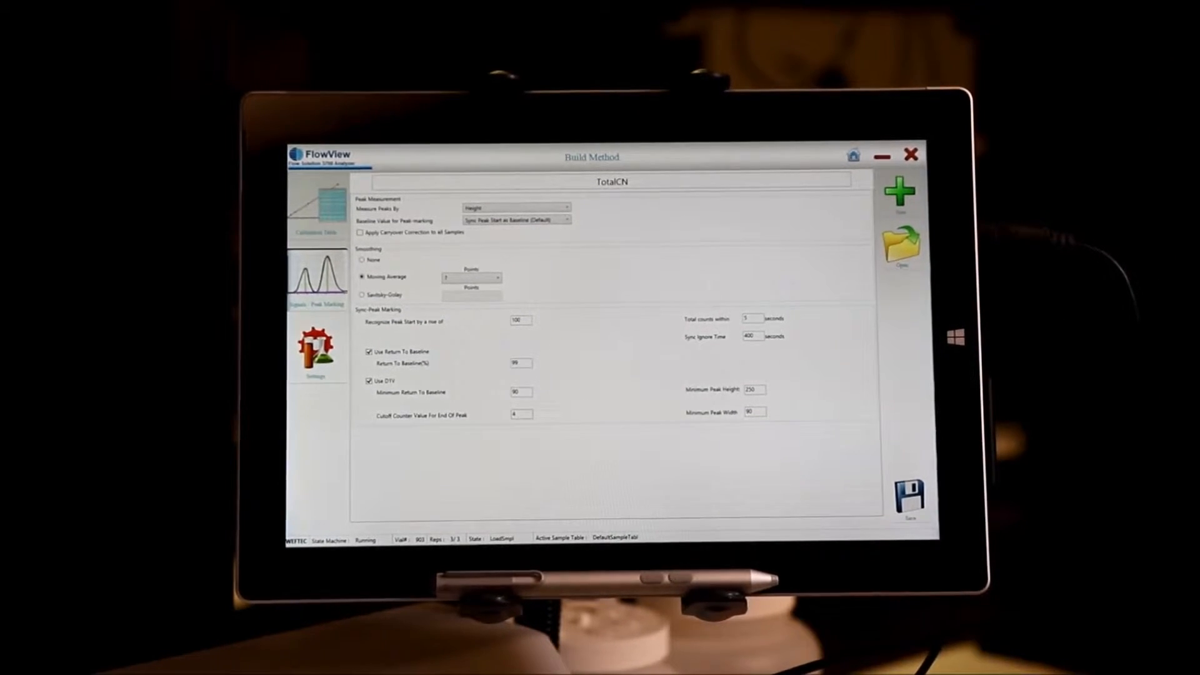
{"action": "left_click", "coordinate": [315, 352]}
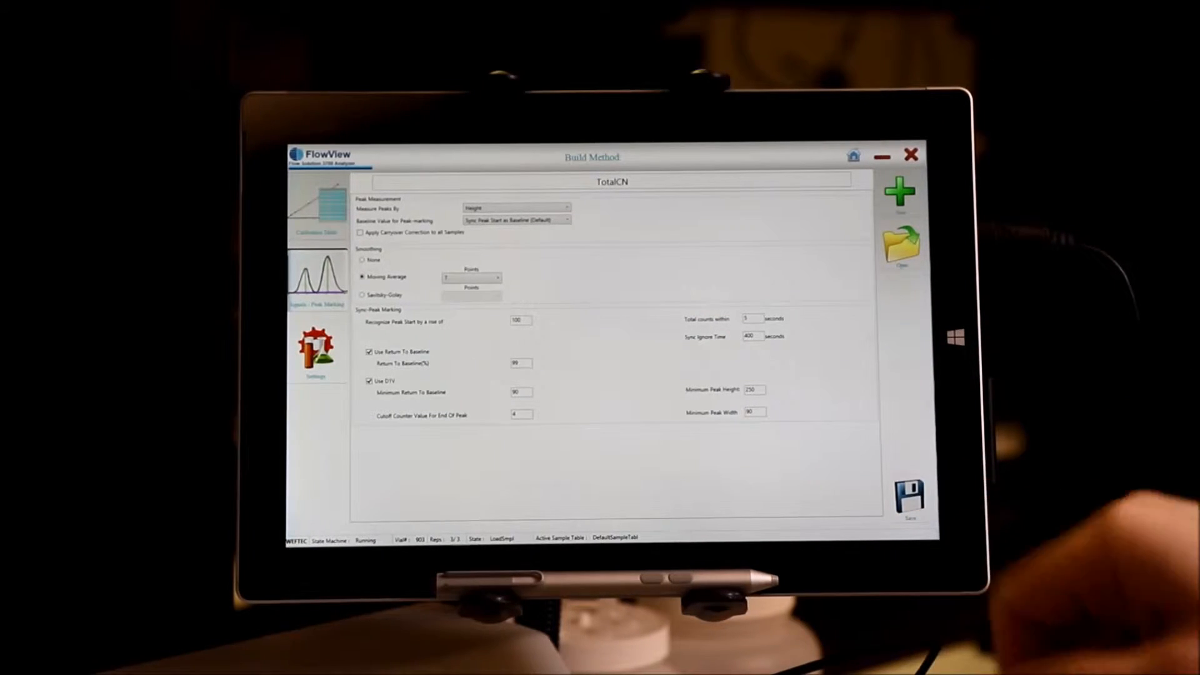
{"action": "left_click", "coordinate": [852, 156]}
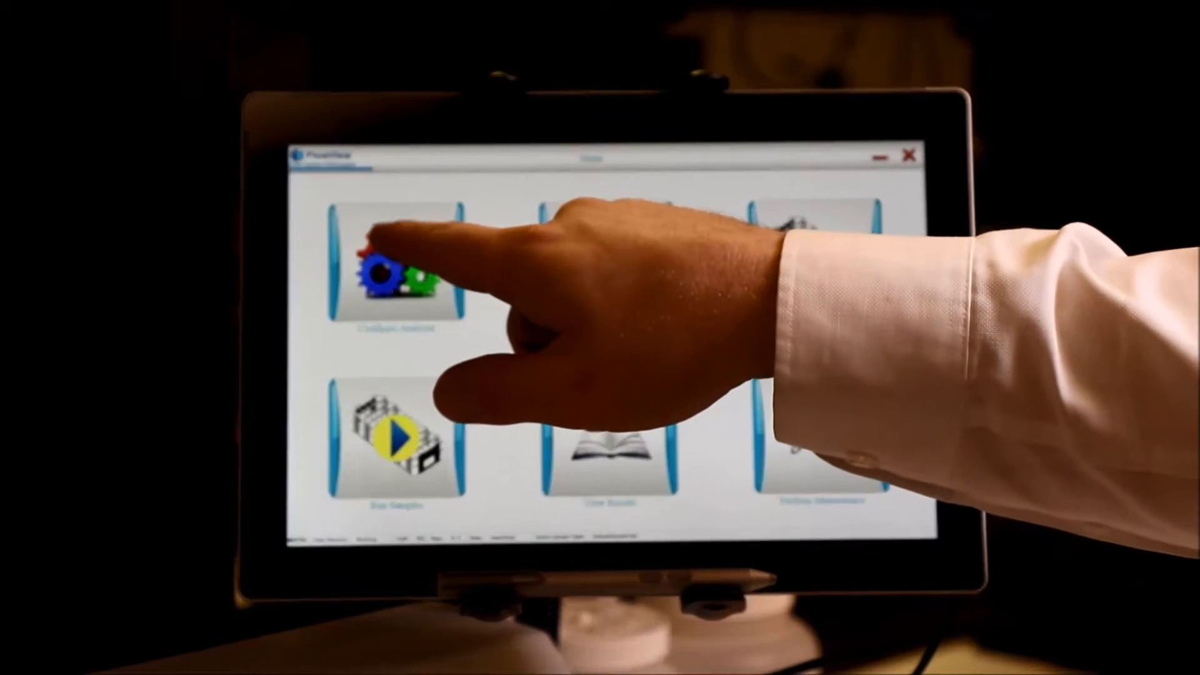
Review the analyzer configuration and its full system diagram.
{"action": "left_click", "coordinate": [390, 264]}
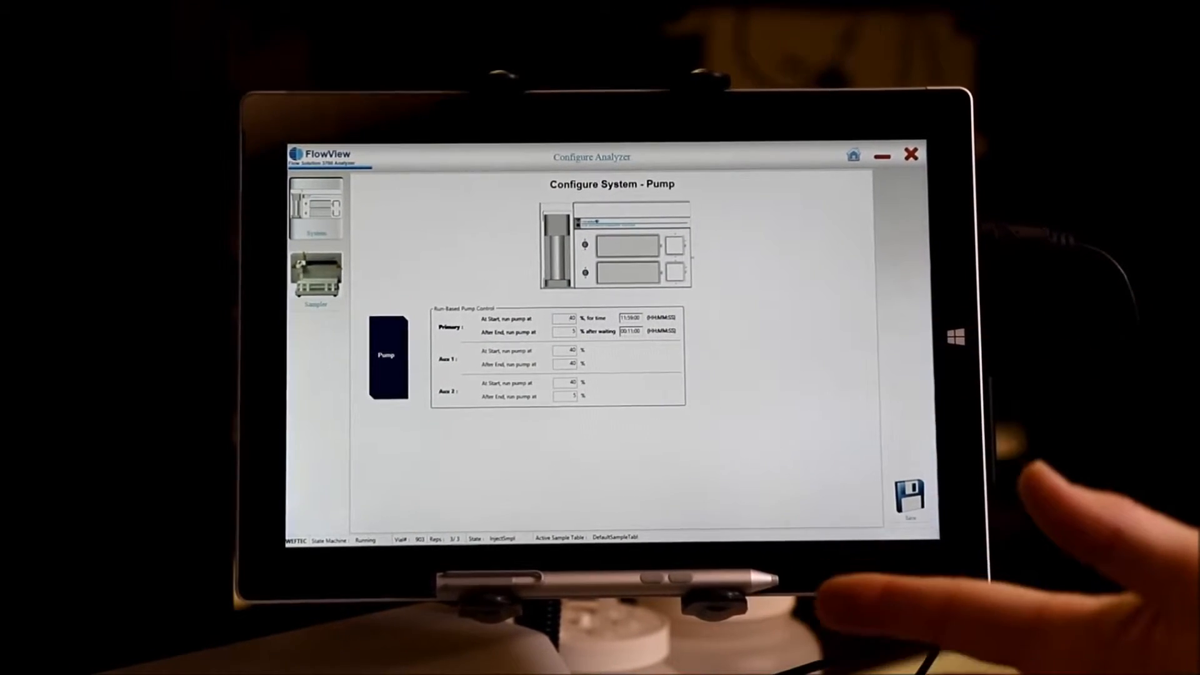
{"action": "left_click", "coordinate": [566, 317]}
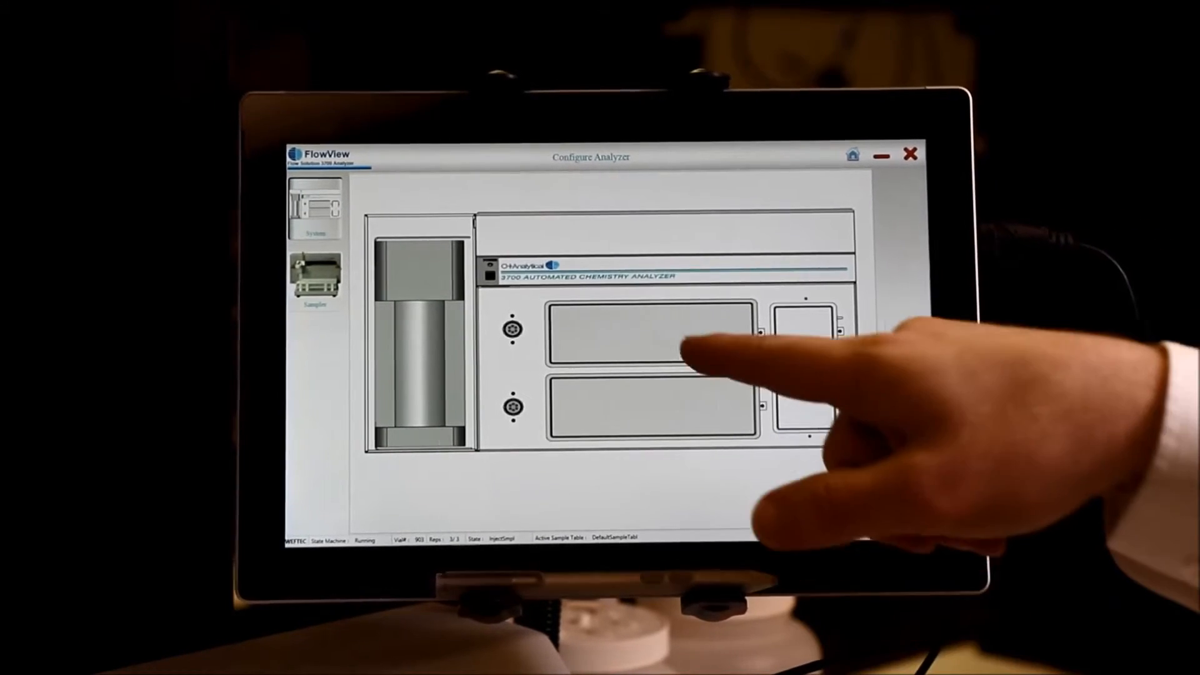
{"action": "left_click", "coordinate": [681, 344]}
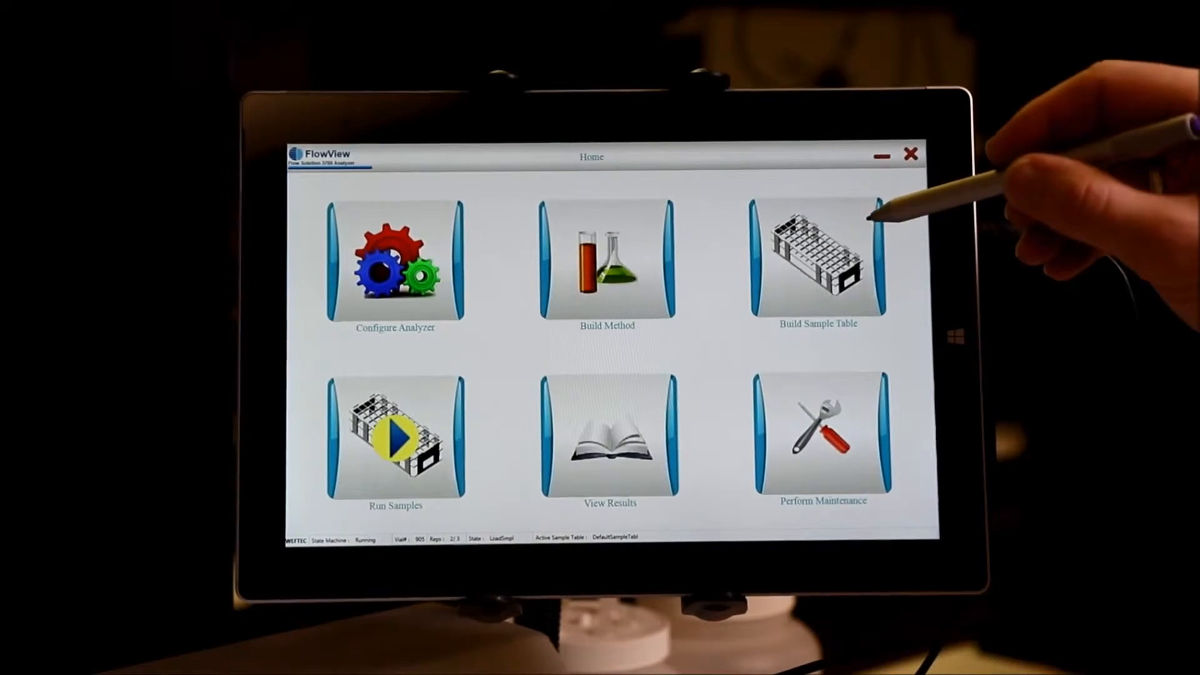
Load the saved MBAS_LAS sample table in the sample table builder, then return home.
{"action": "left_click", "coordinate": [817, 264]}
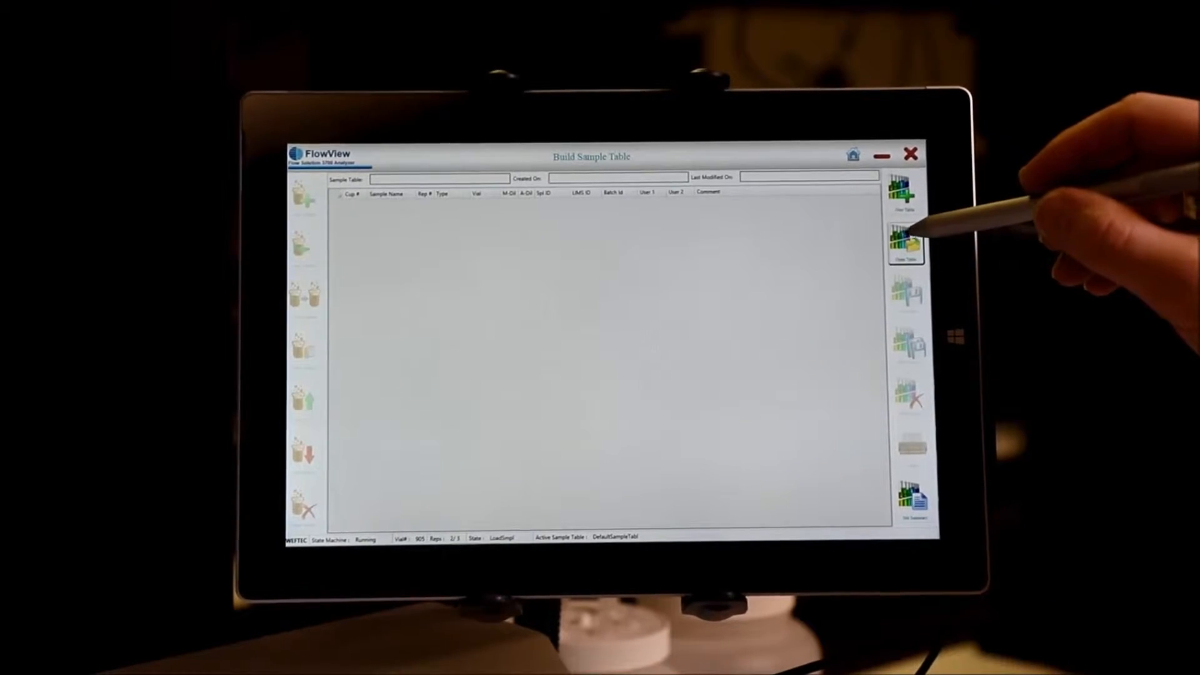
{"action": "left_click", "coordinate": [906, 241]}
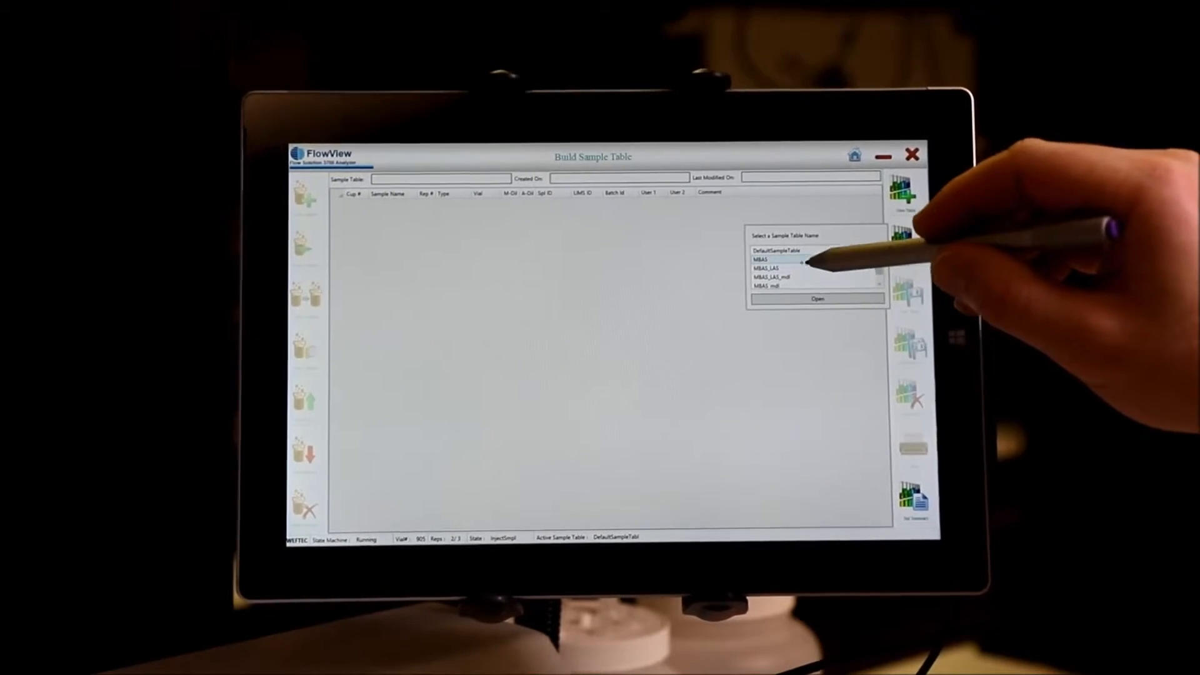
{"action": "left_click", "coordinate": [780, 269]}
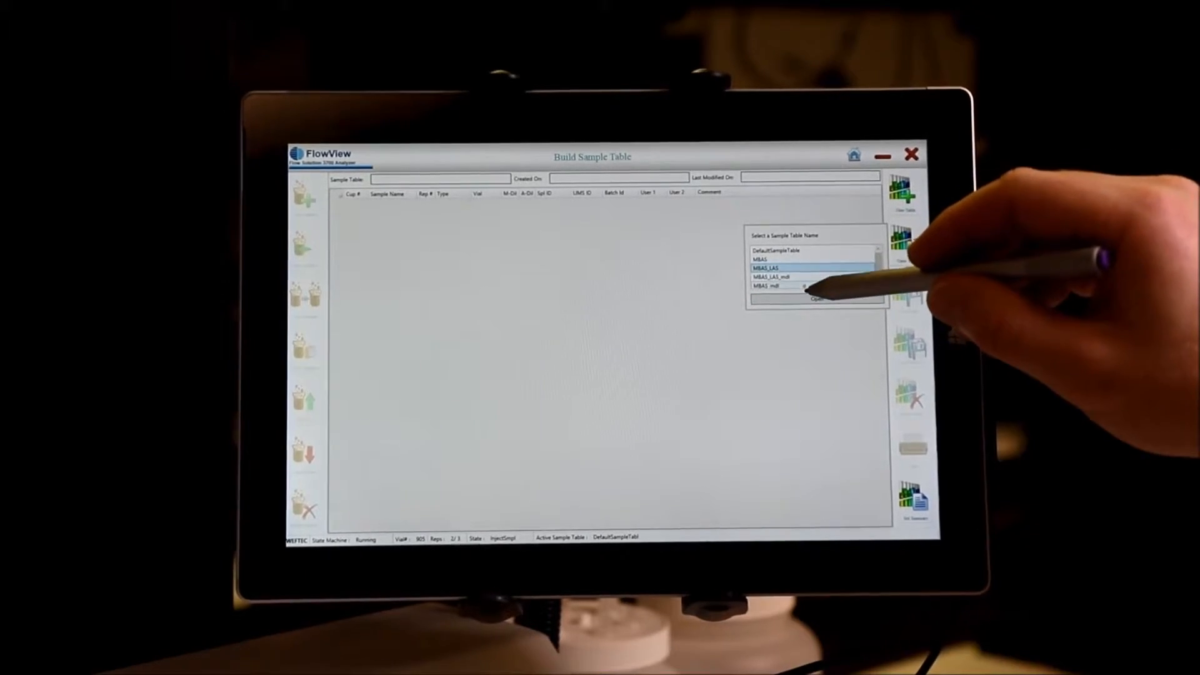
{"action": "left_click", "coordinate": [816, 298]}
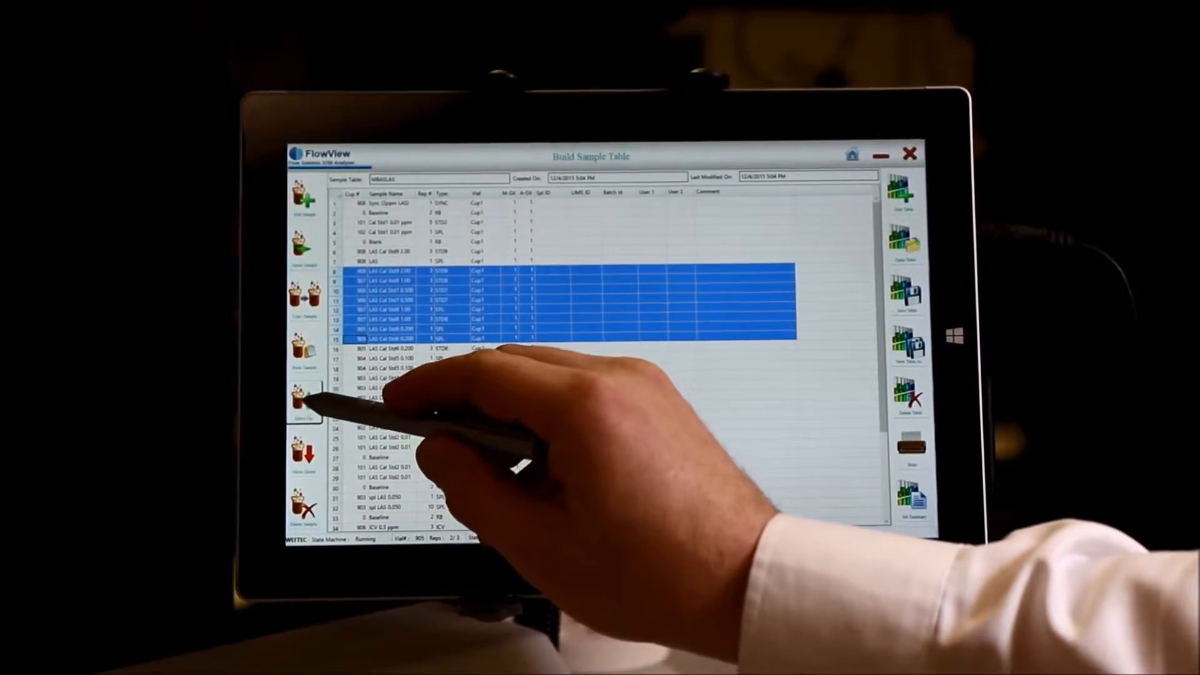
{"action": "left_click", "coordinate": [305, 402]}
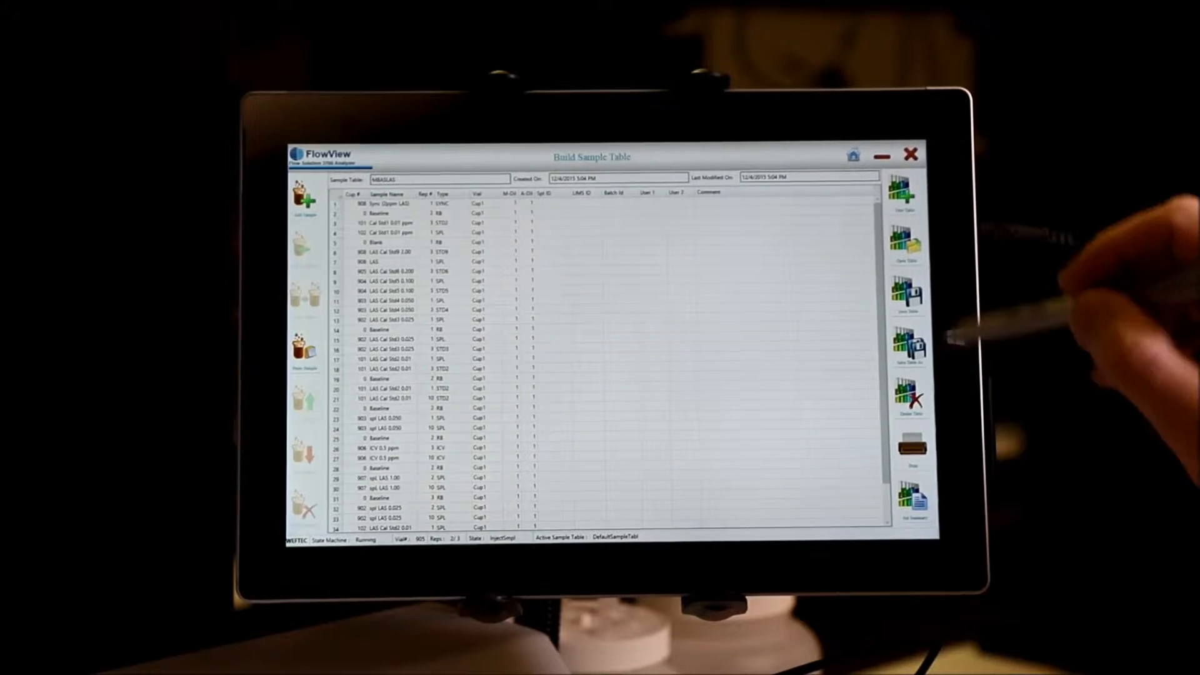
{"action": "left_click", "coordinate": [852, 154]}
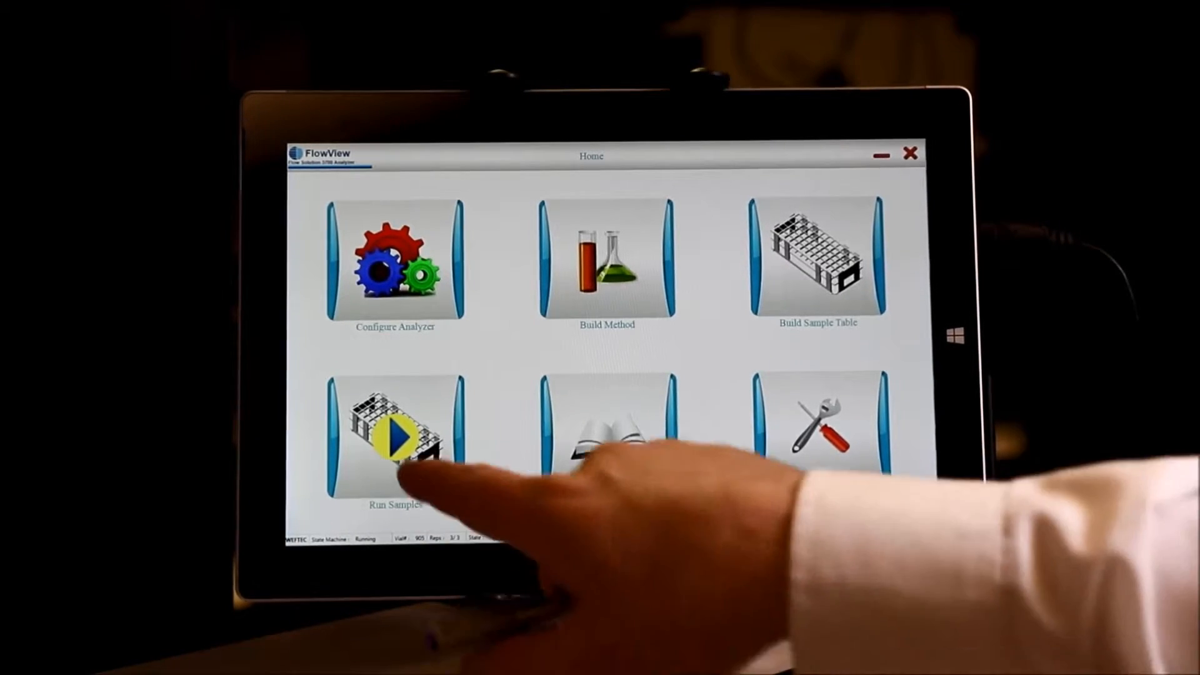
Open the live TotalCN run and review its calibration curve.
{"action": "left_click", "coordinate": [395, 437]}
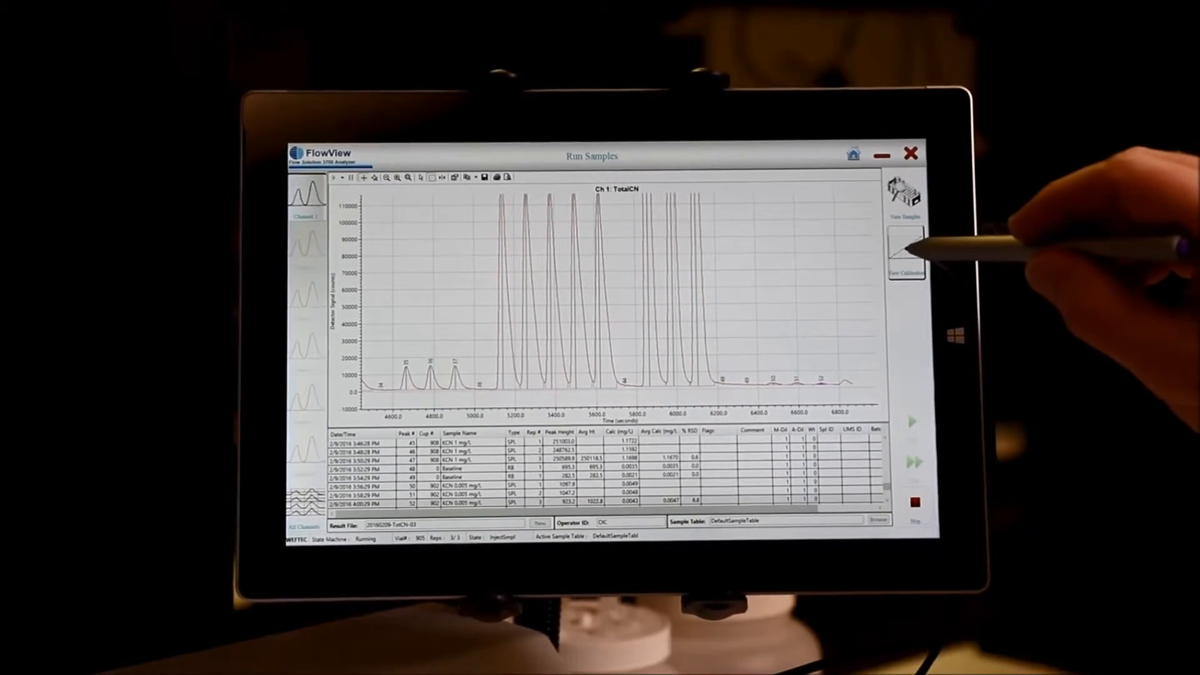
{"action": "left_click", "coordinate": [907, 245]}
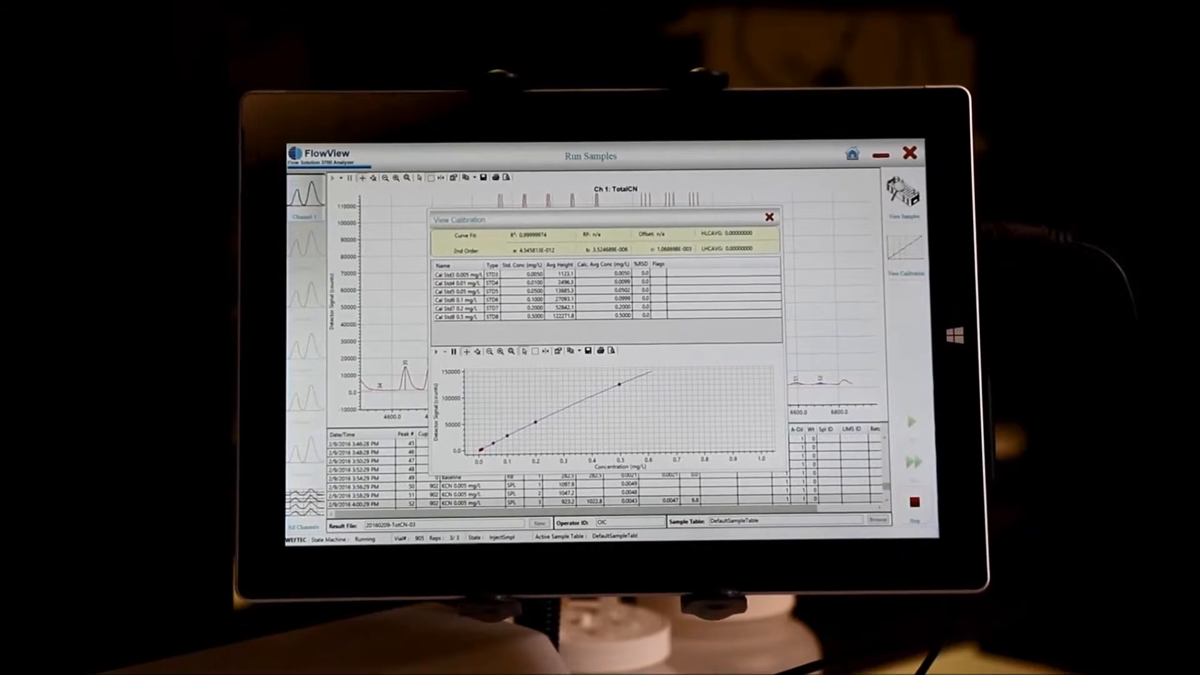
{"action": "left_click", "coordinate": [770, 216]}
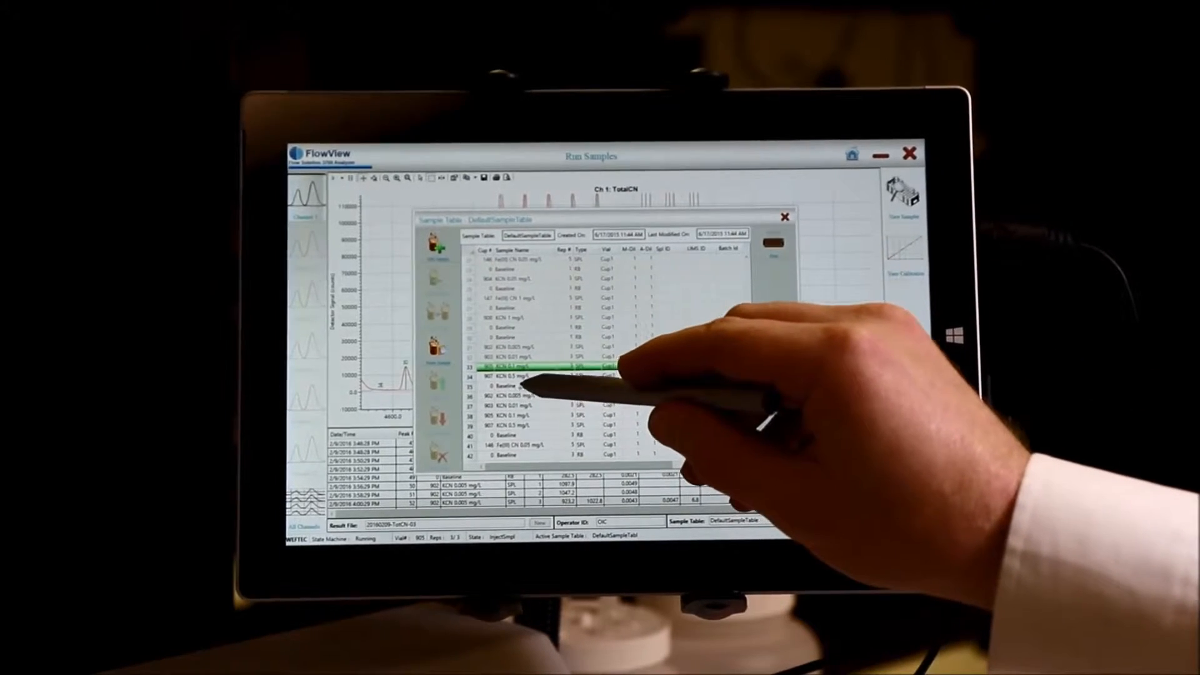
Scroll through the active sample table, close it, and return to the six-tile home screen.
{"action": "left_click", "coordinate": [529, 379]}
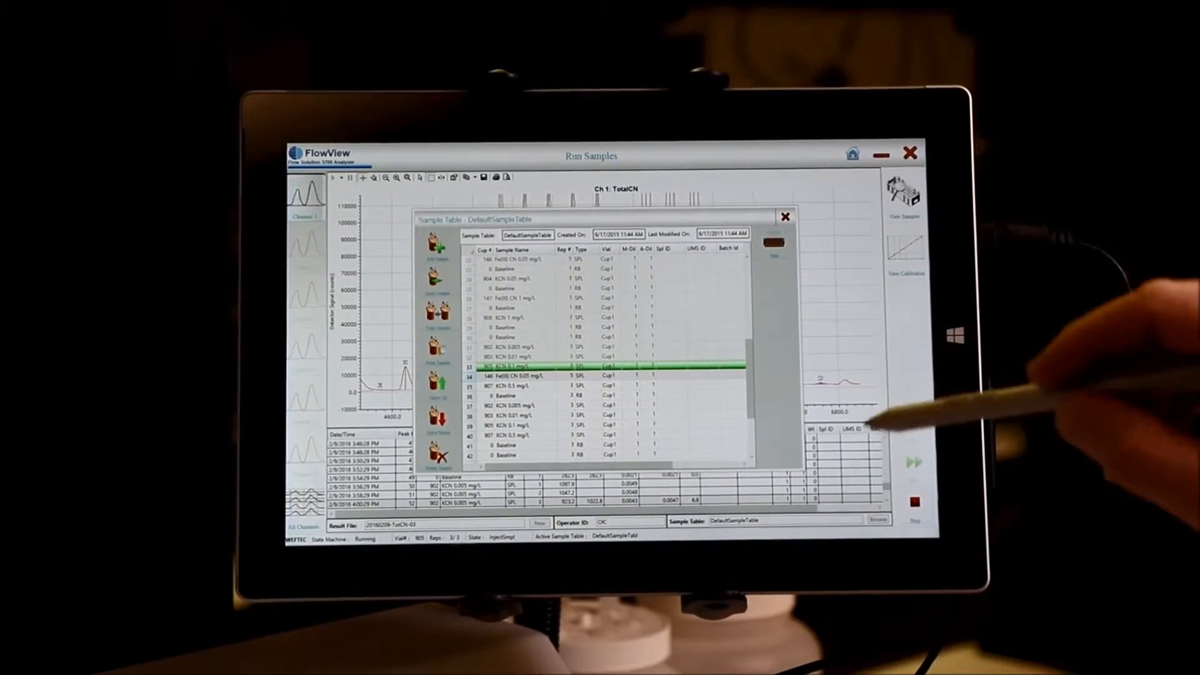
{"action": "left_click", "coordinate": [785, 217]}
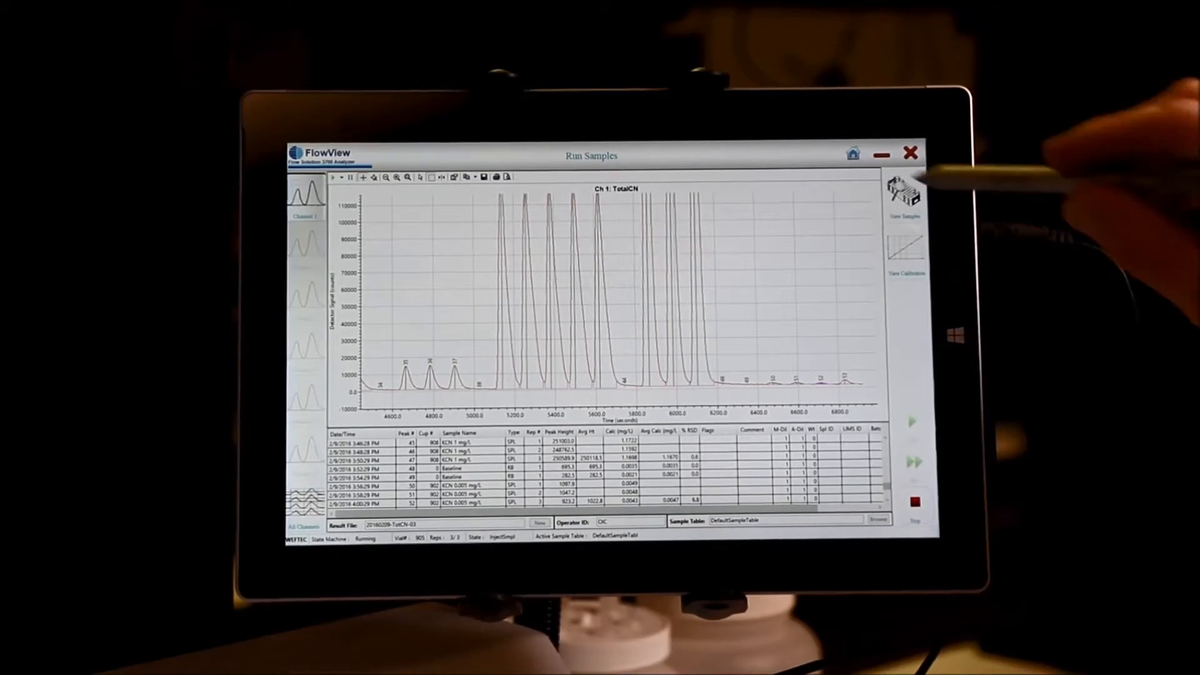
{"action": "left_click", "coordinate": [852, 154]}
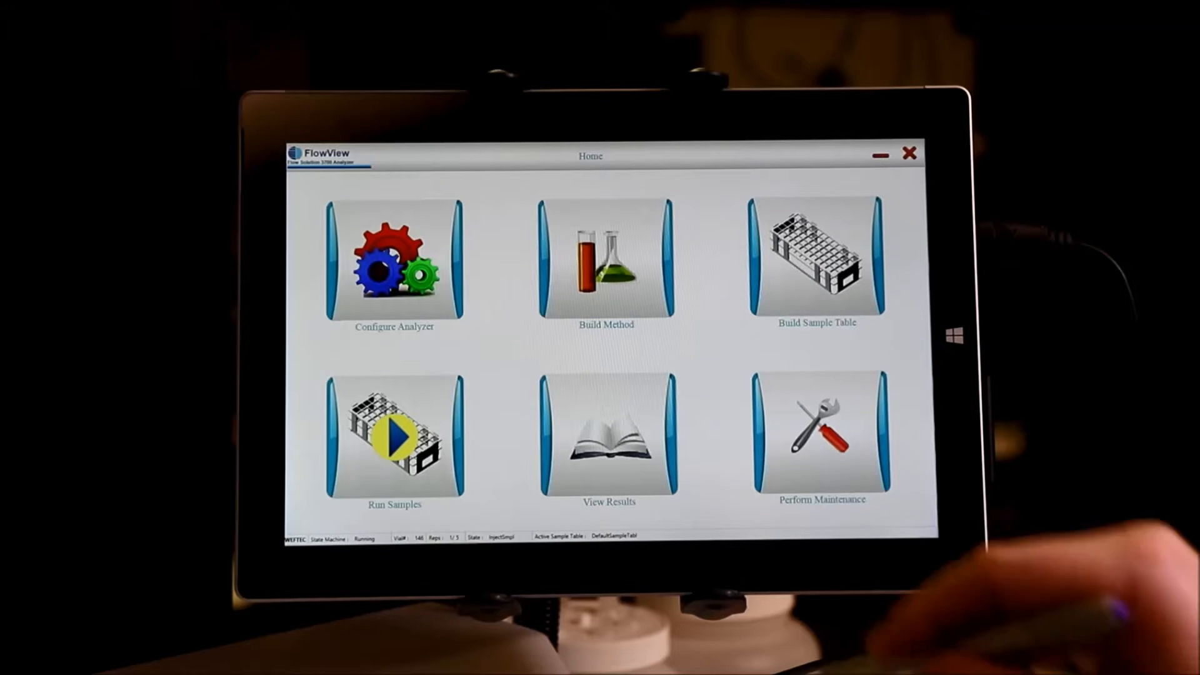
Open View Results and pick 20160209-TotCN-03.RST from the saved results files.
{"action": "left_click", "coordinate": [607, 435]}
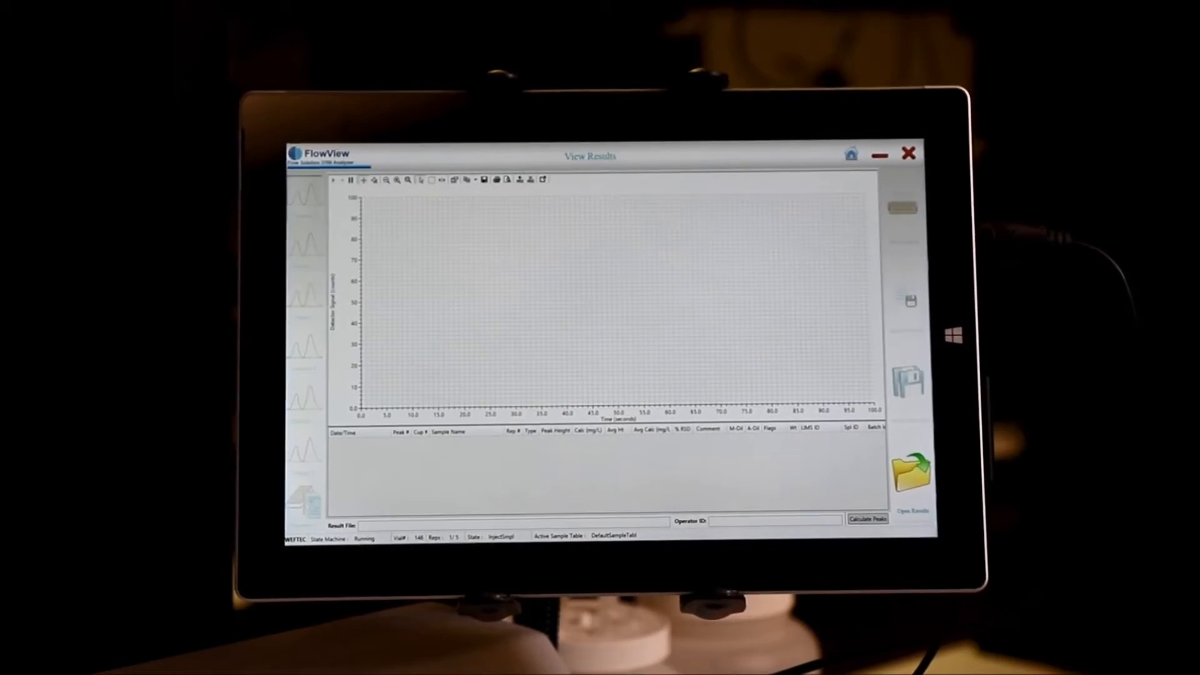
{"action": "left_click", "coordinate": [910, 473]}
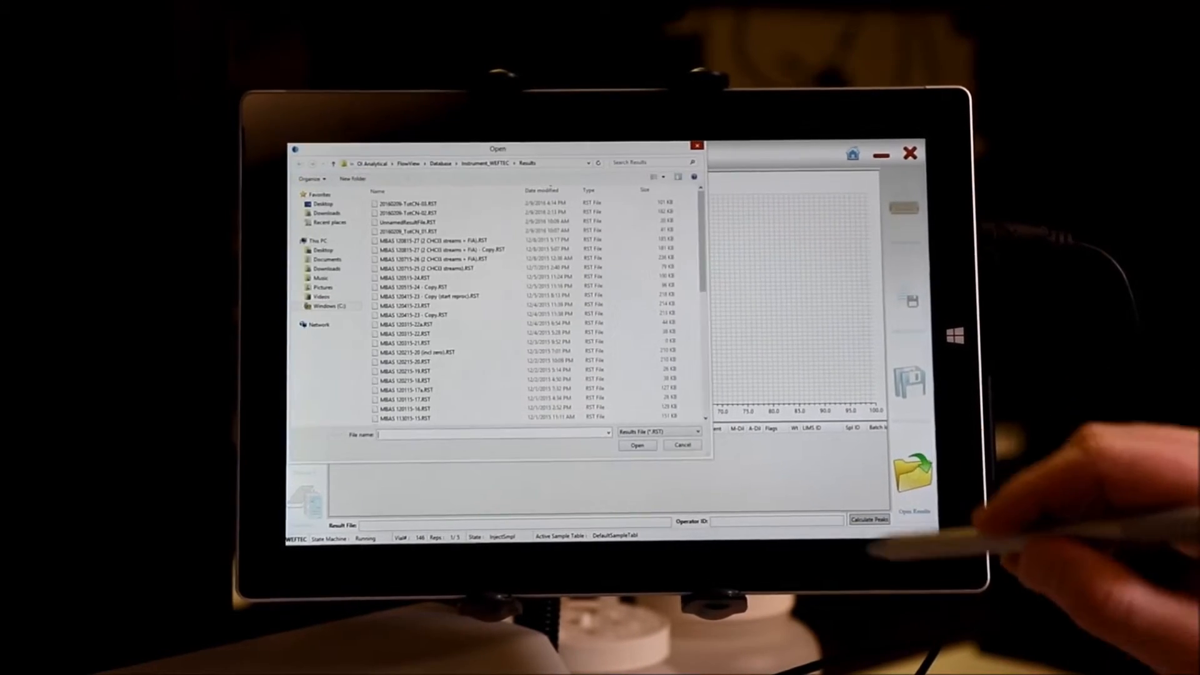
{"action": "left_click", "coordinate": [405, 333]}
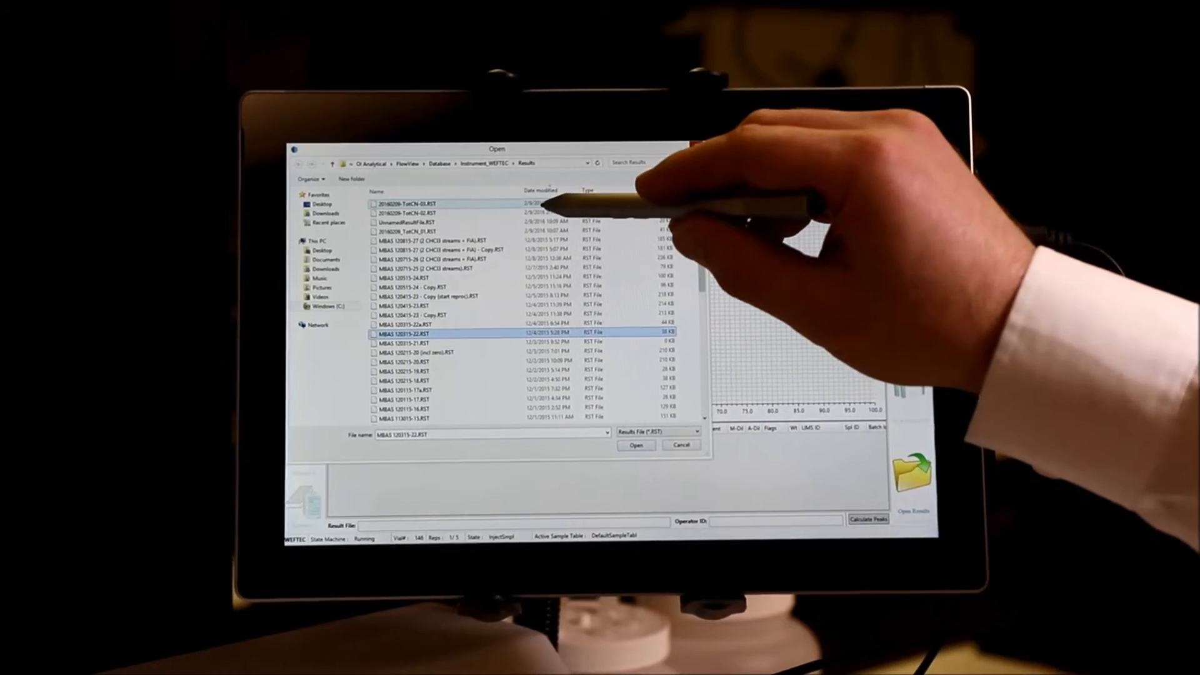
{"action": "left_click", "coordinate": [413, 202]}
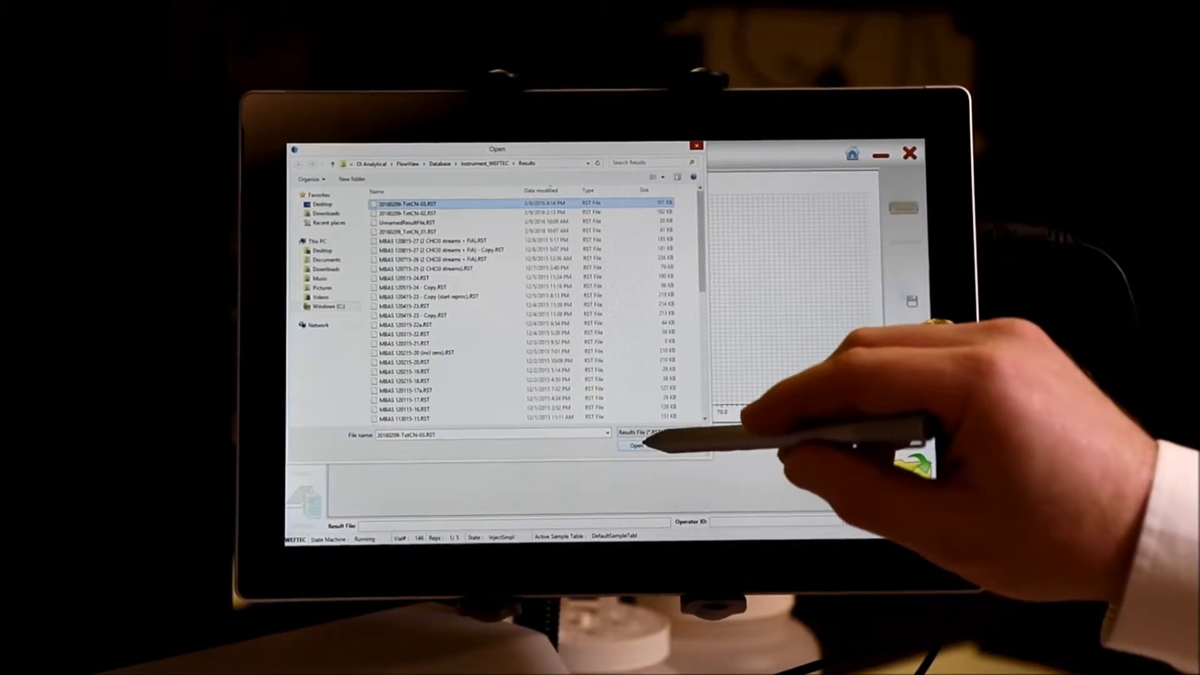
Load 20160209-TotCN-03 and review its channel, detector, sampler and calibration table settings.
{"action": "left_click", "coordinate": [635, 445]}
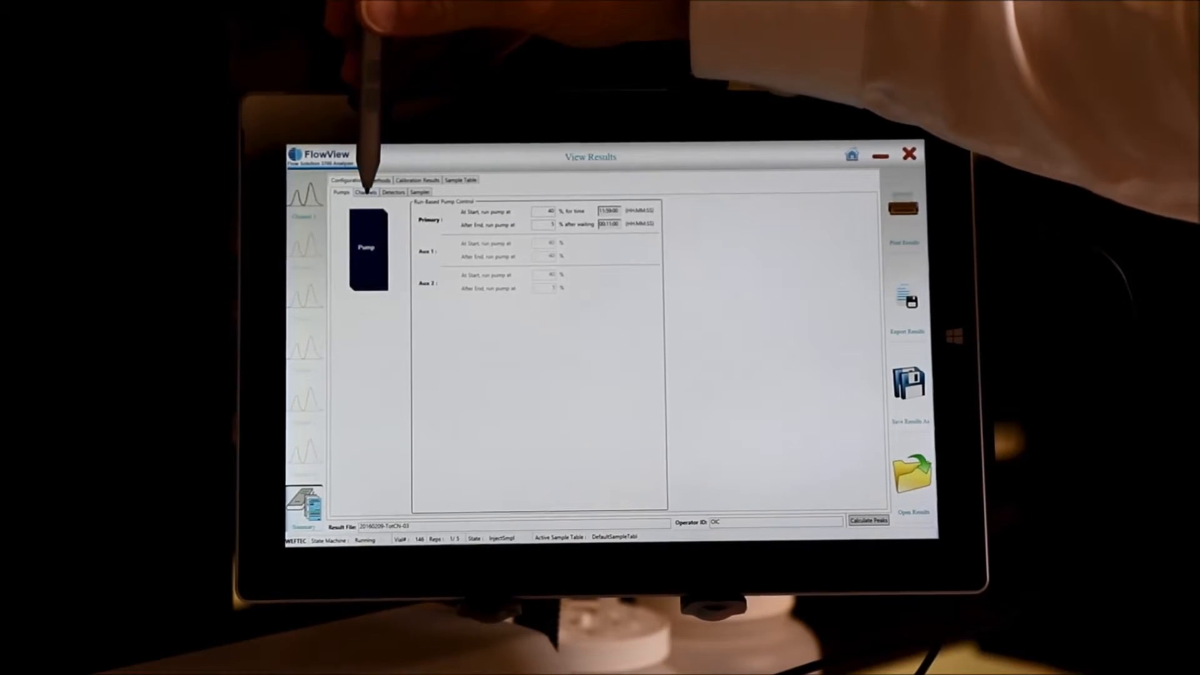
{"action": "left_click", "coordinate": [367, 192]}
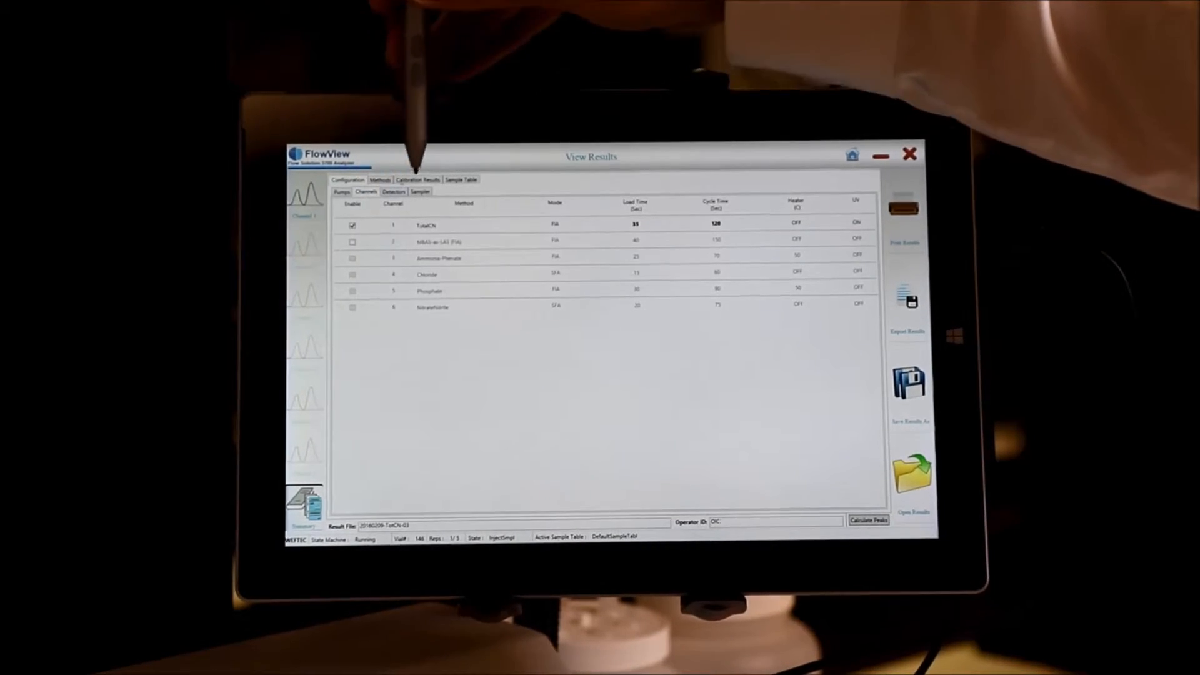
{"action": "mouse_move", "coordinate": [562, 176]}
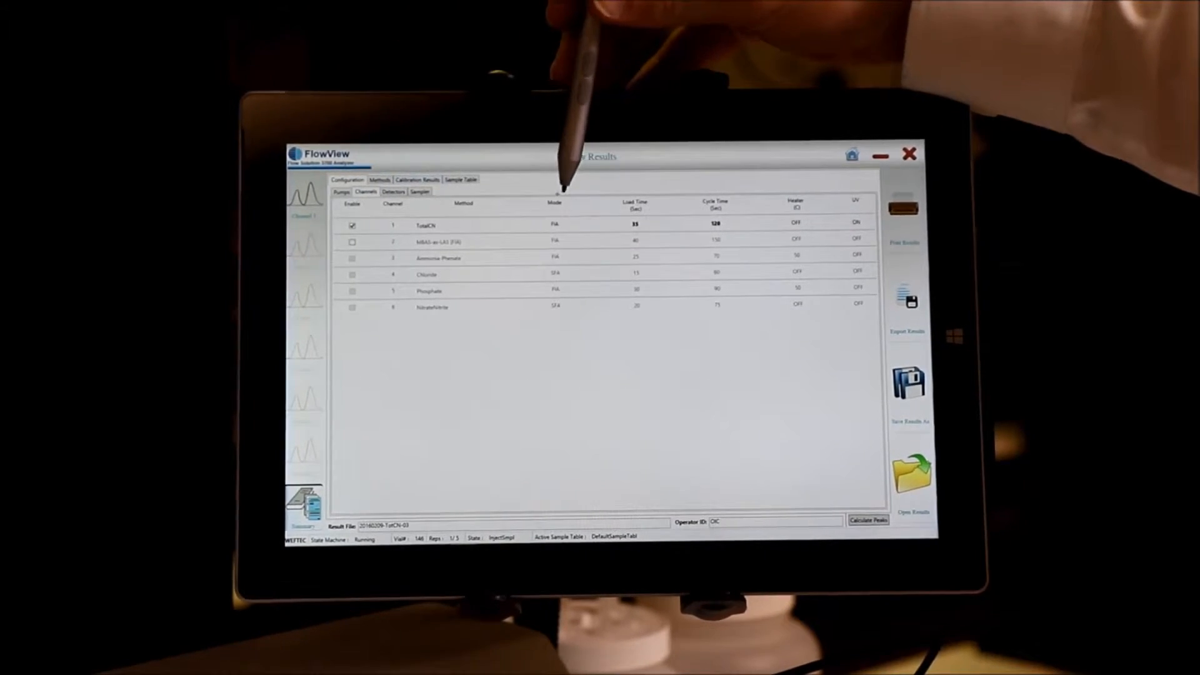
{"action": "mouse_move", "coordinate": [716, 169]}
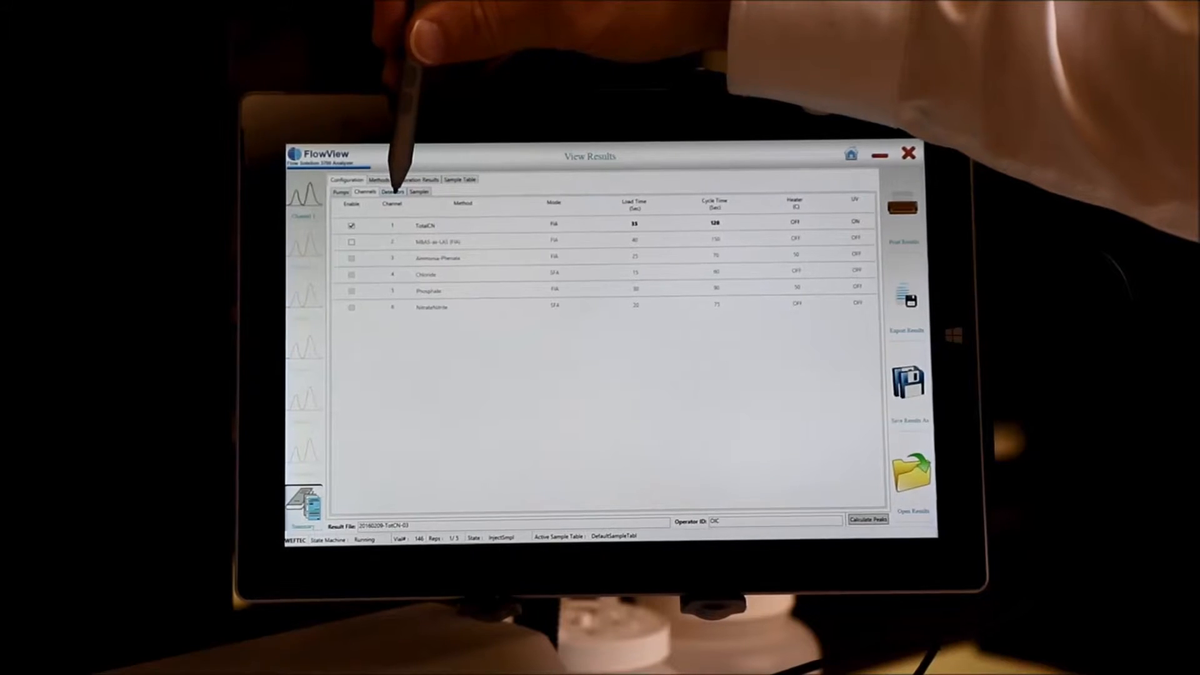
{"action": "left_click", "coordinate": [393, 192]}
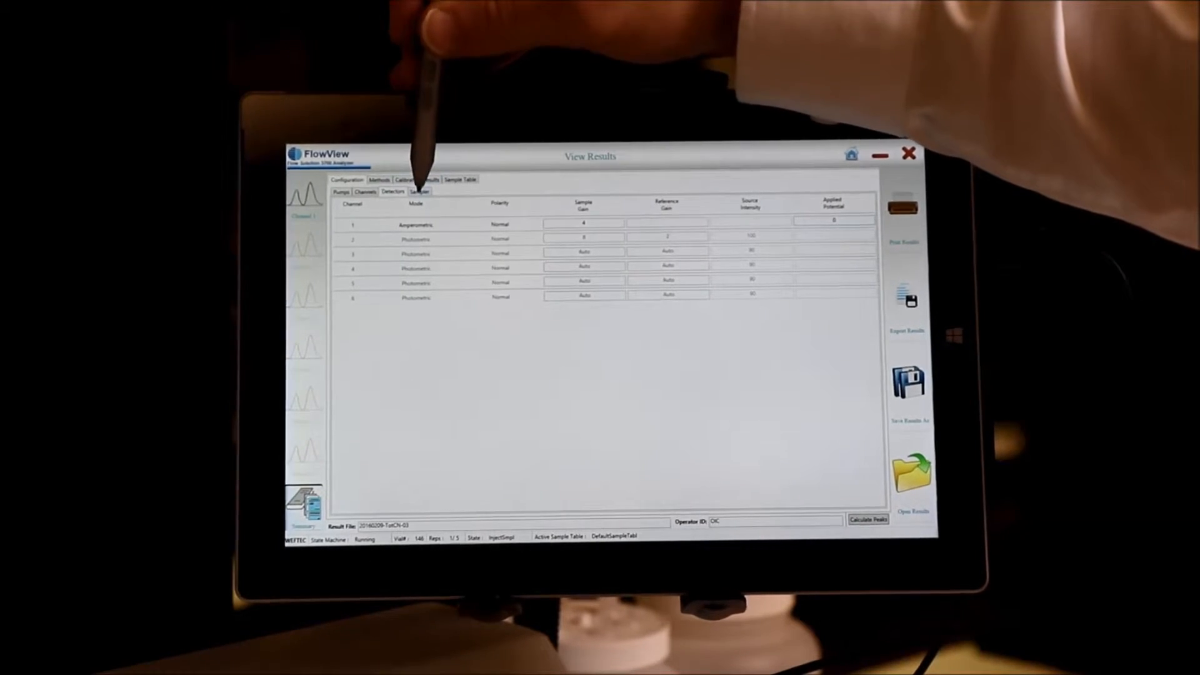
{"action": "left_click", "coordinate": [418, 191]}
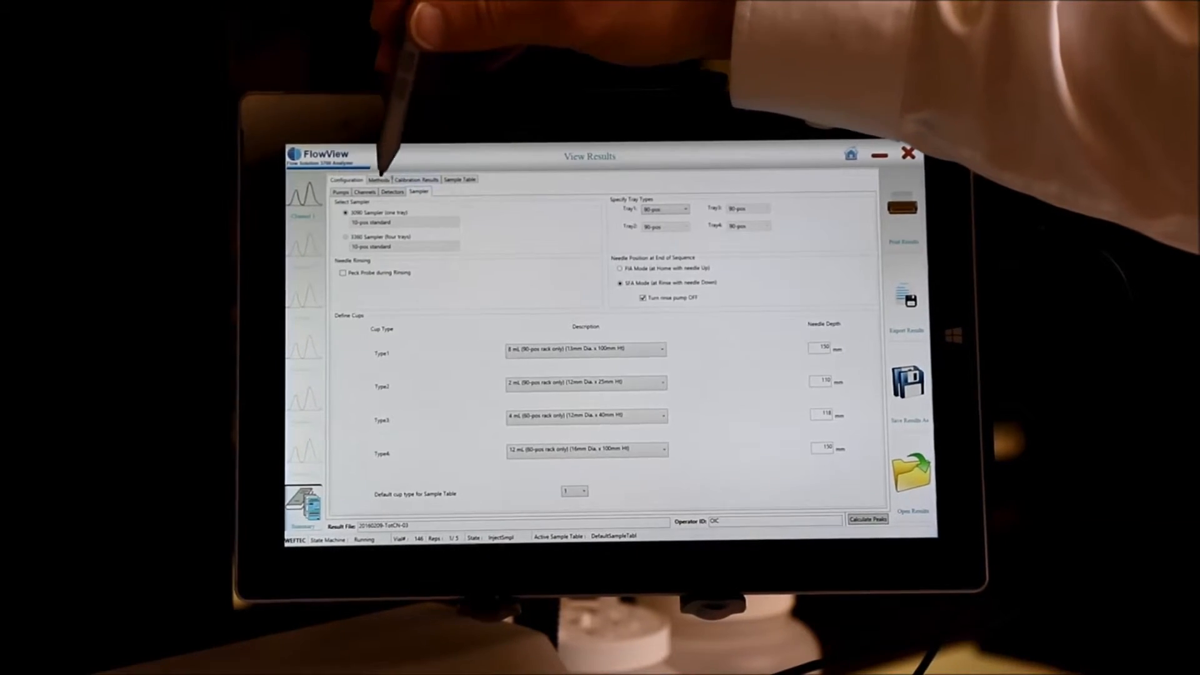
{"action": "left_click", "coordinate": [379, 179]}
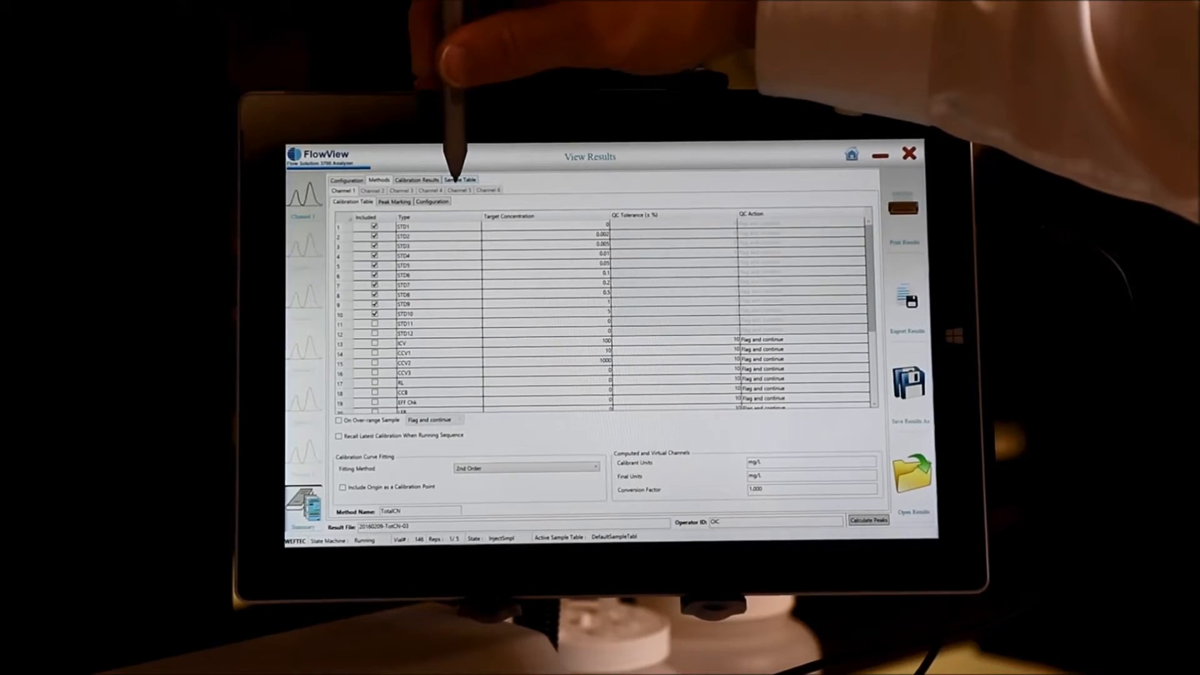
Show the results' sample table, dismissing the sample type change prompt without changes.
{"action": "left_click", "coordinate": [460, 179]}
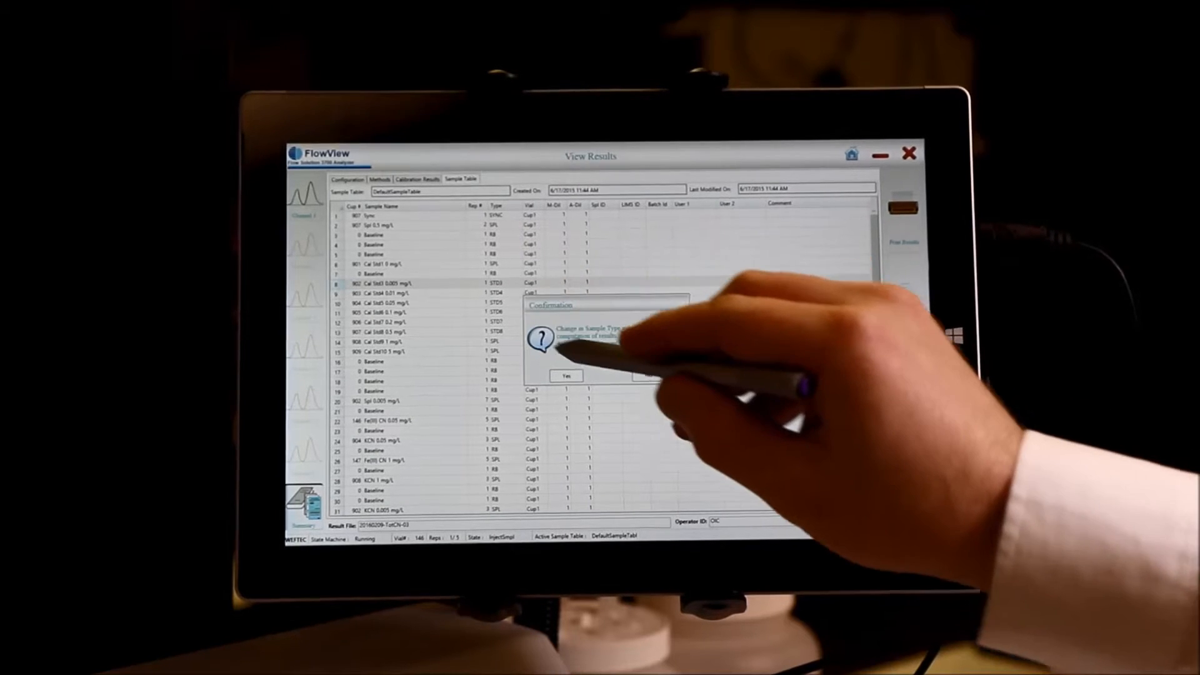
{"action": "left_click", "coordinate": [566, 376]}
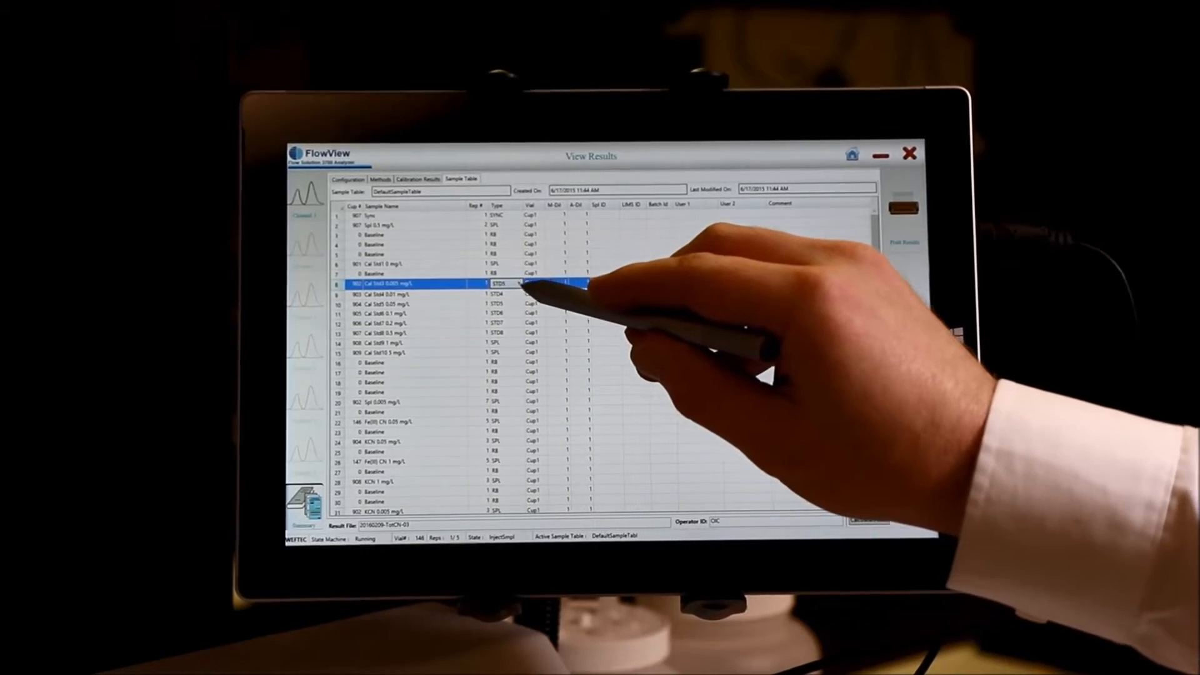
{"action": "left_click", "coordinate": [501, 284]}
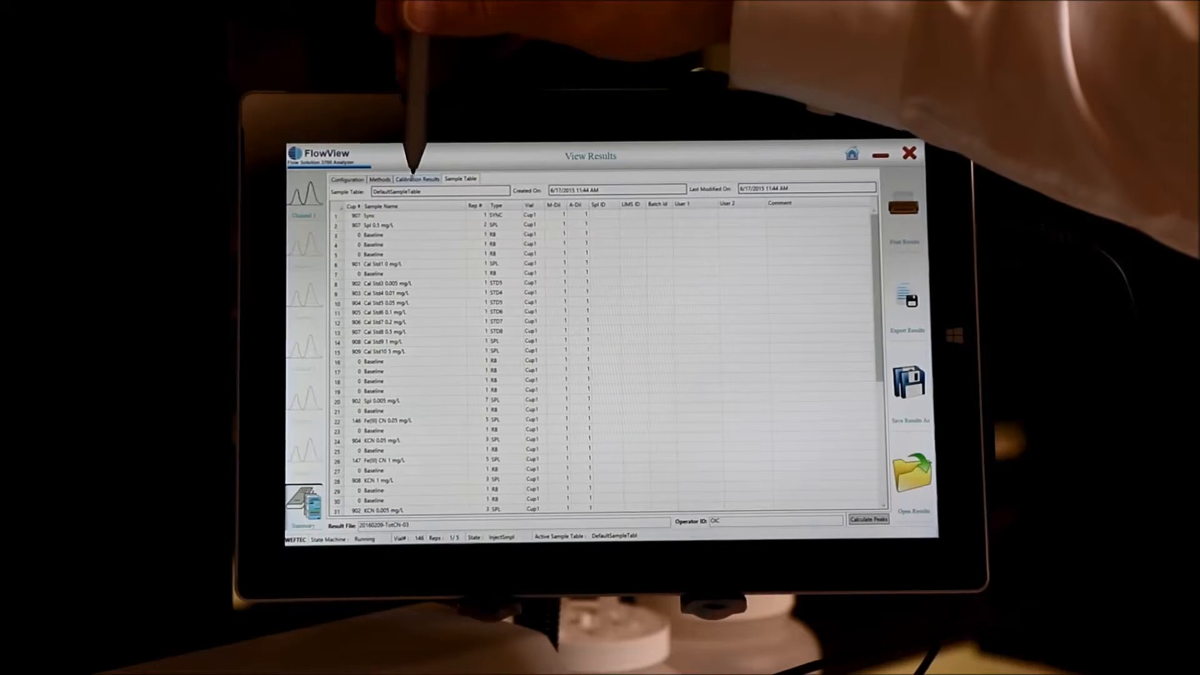
Review the Channel 1 TotalCN peak chart and peak table, then open Export Results.
{"action": "left_click", "coordinate": [417, 178]}
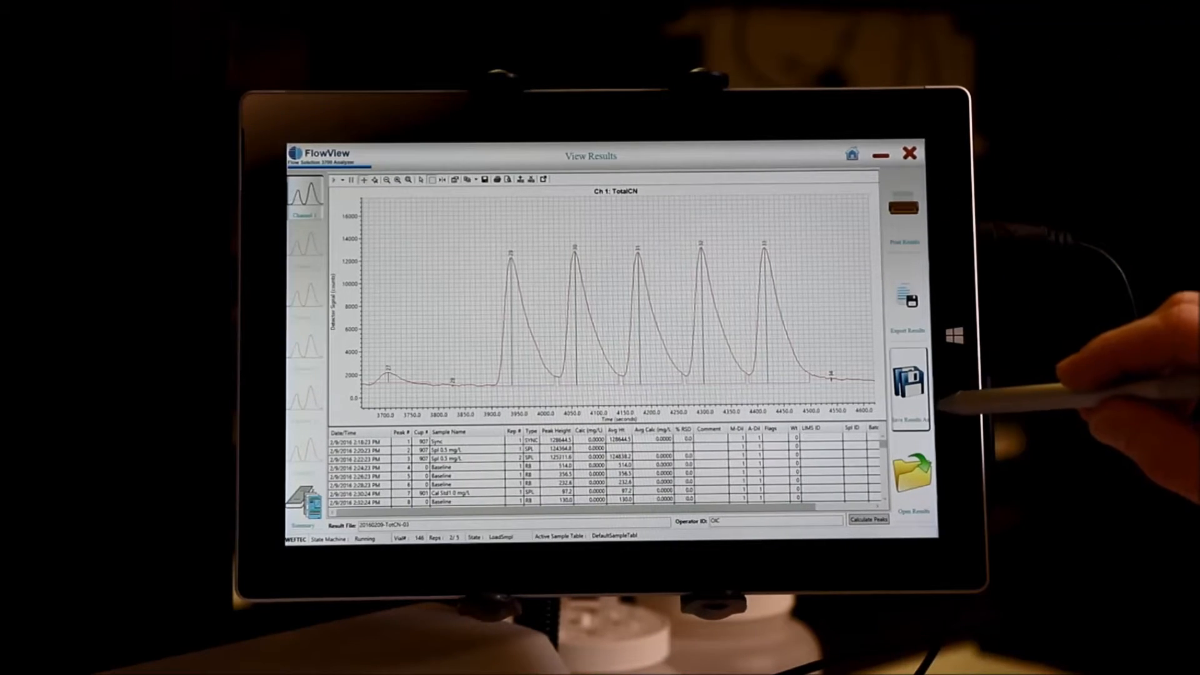
{"action": "left_click", "coordinate": [909, 383]}
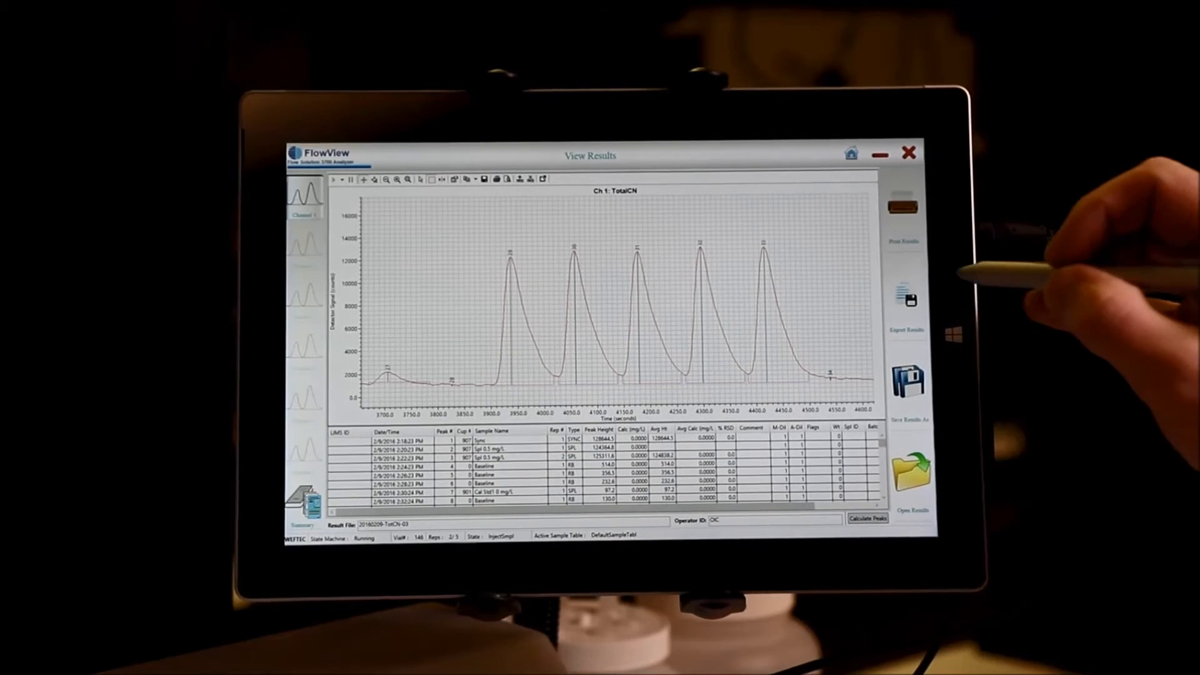
{"action": "left_click", "coordinate": [908, 297]}
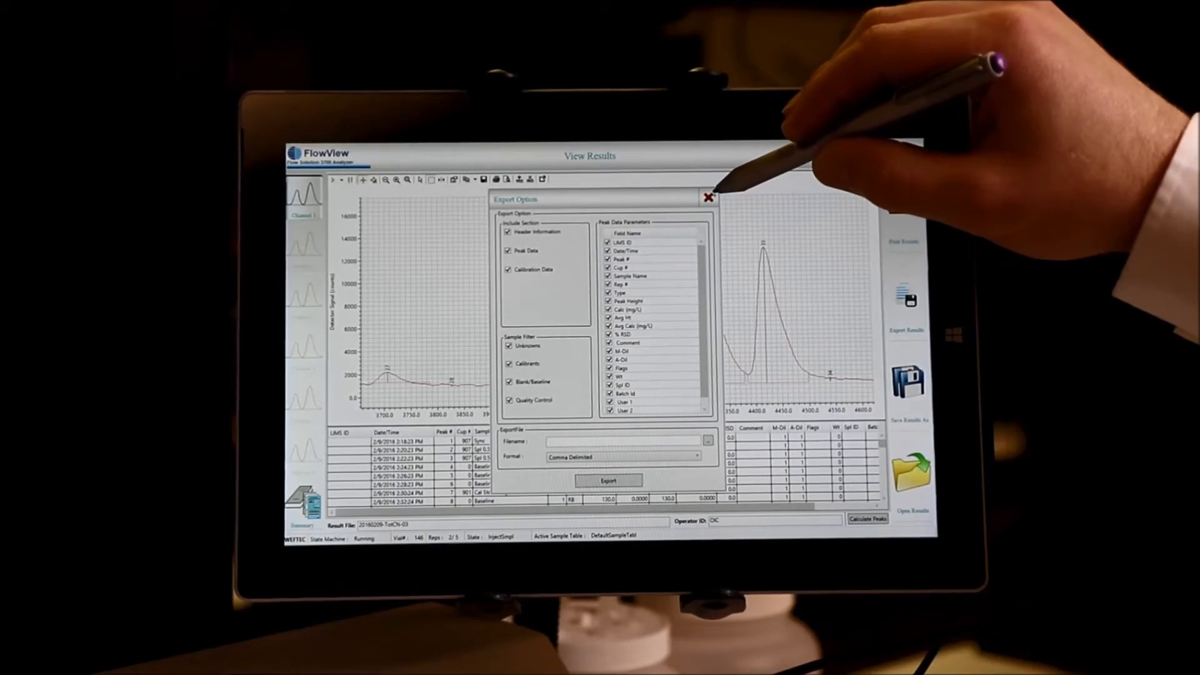
Close the Export Option dialog.
{"action": "left_click", "coordinate": [706, 198]}
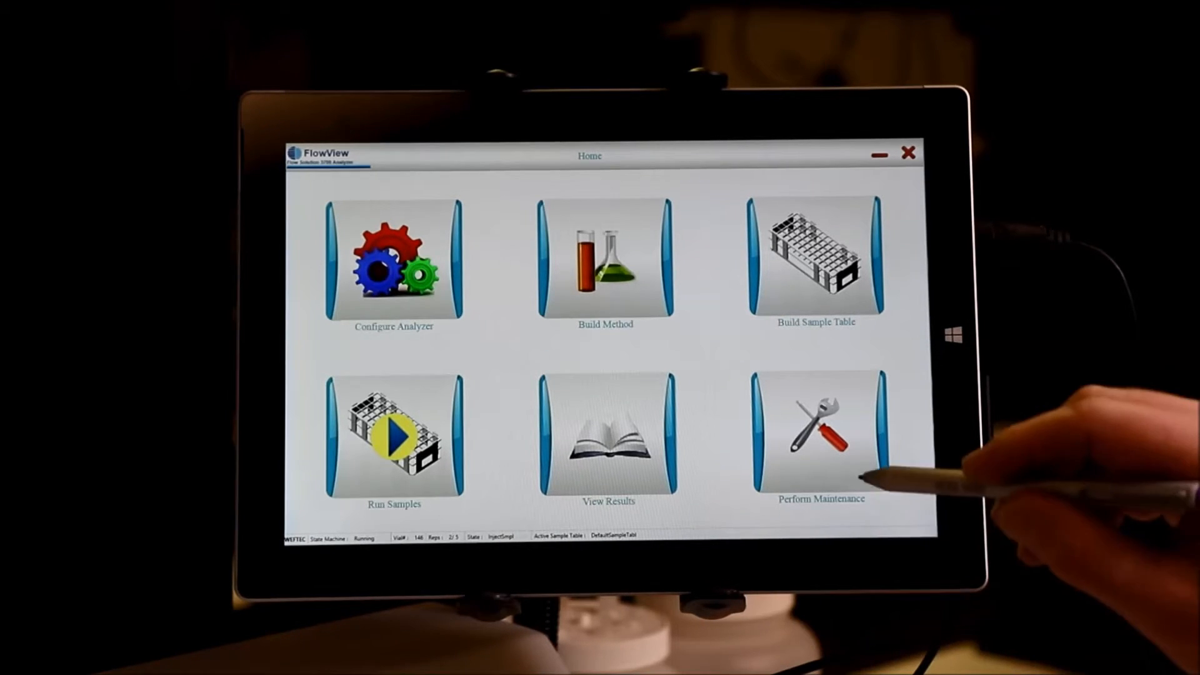
Review the Primary Check maintenance panel, then open the database folder in File Explorer.
{"action": "left_click", "coordinate": [817, 436]}
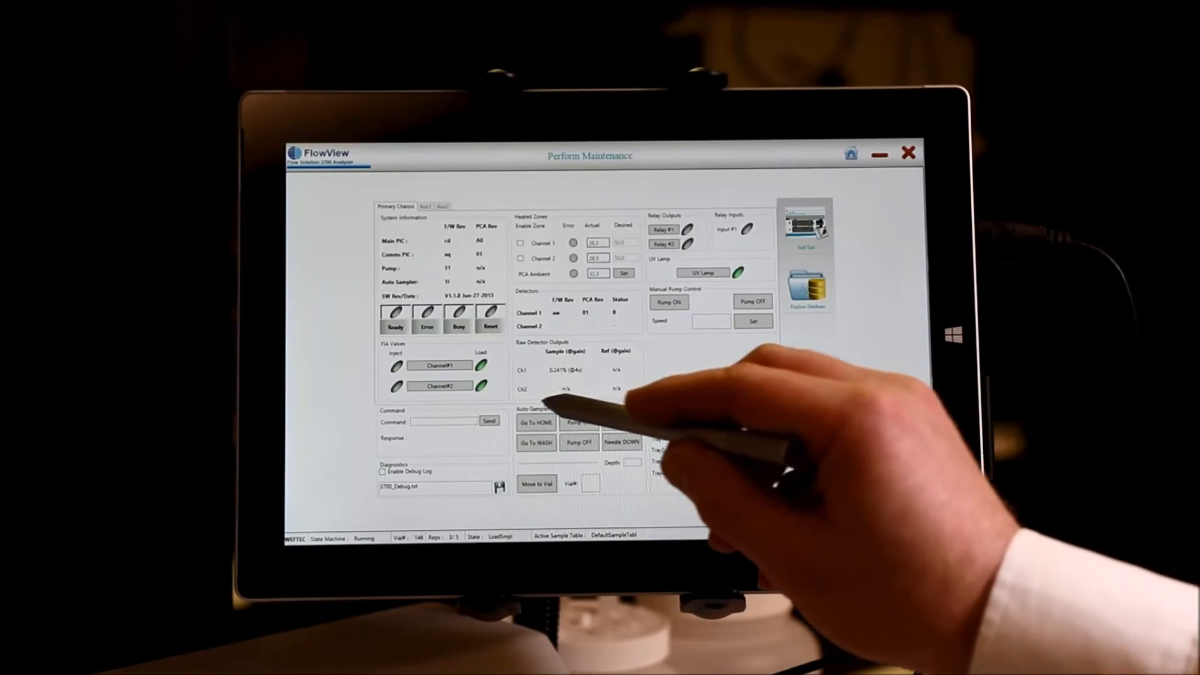
{"action": "left_click", "coordinate": [536, 442]}
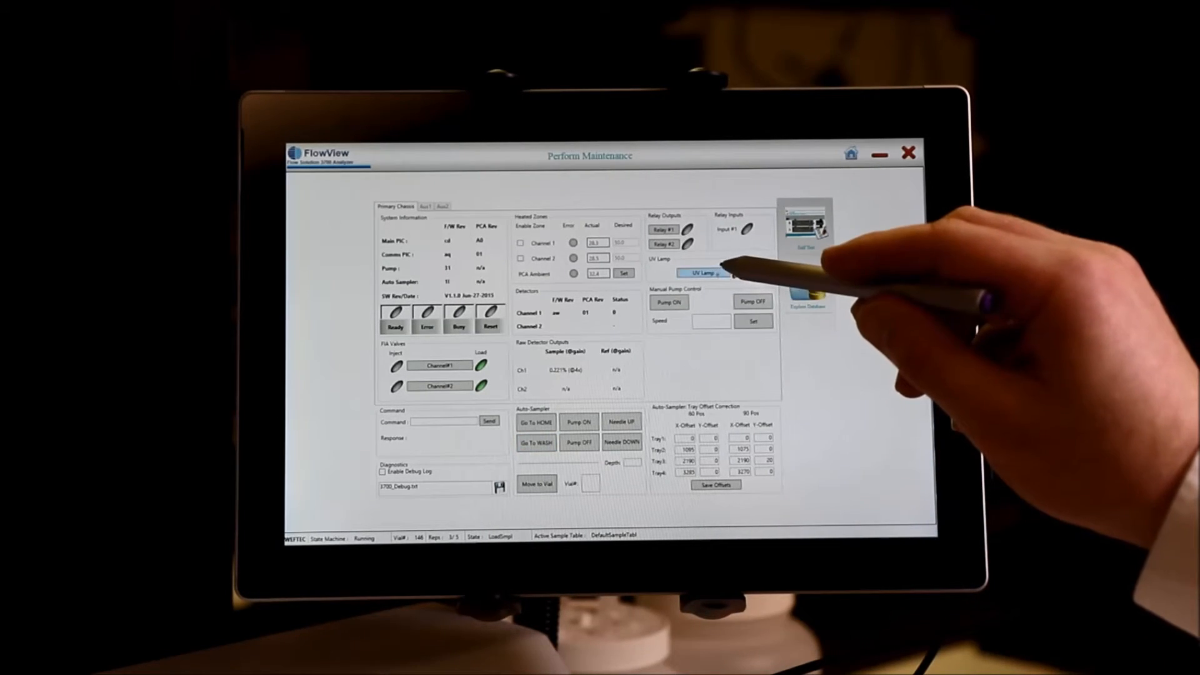
{"action": "left_click", "coordinate": [701, 273]}
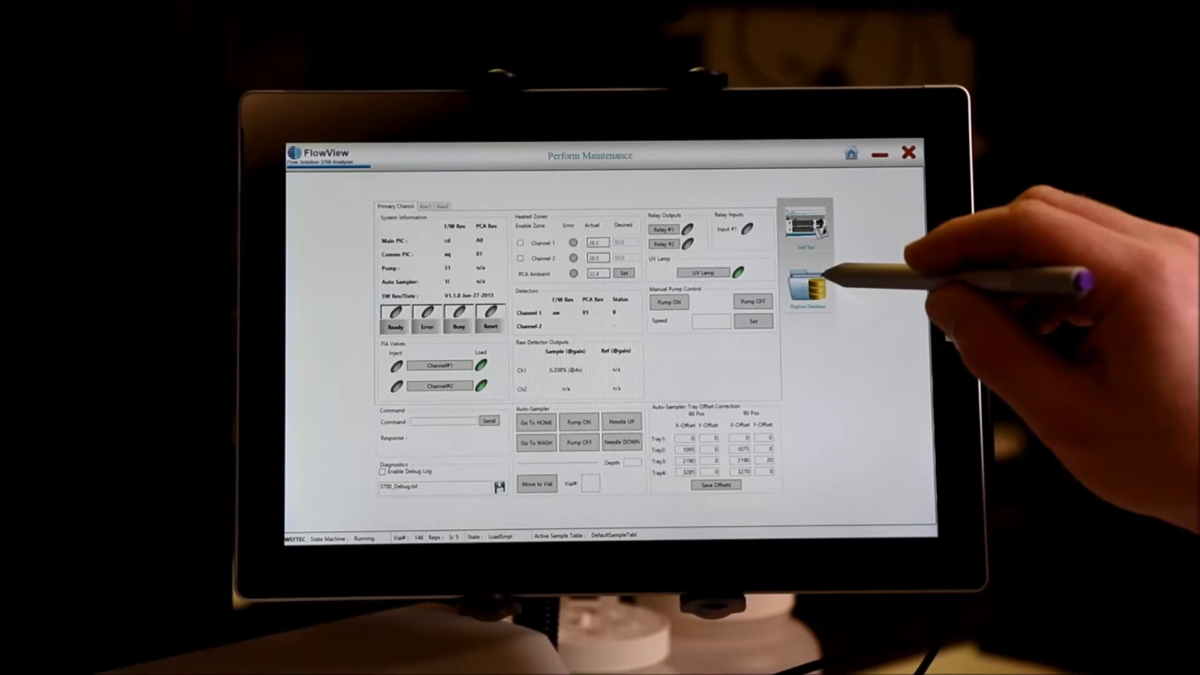
{"action": "left_click", "coordinate": [806, 283]}
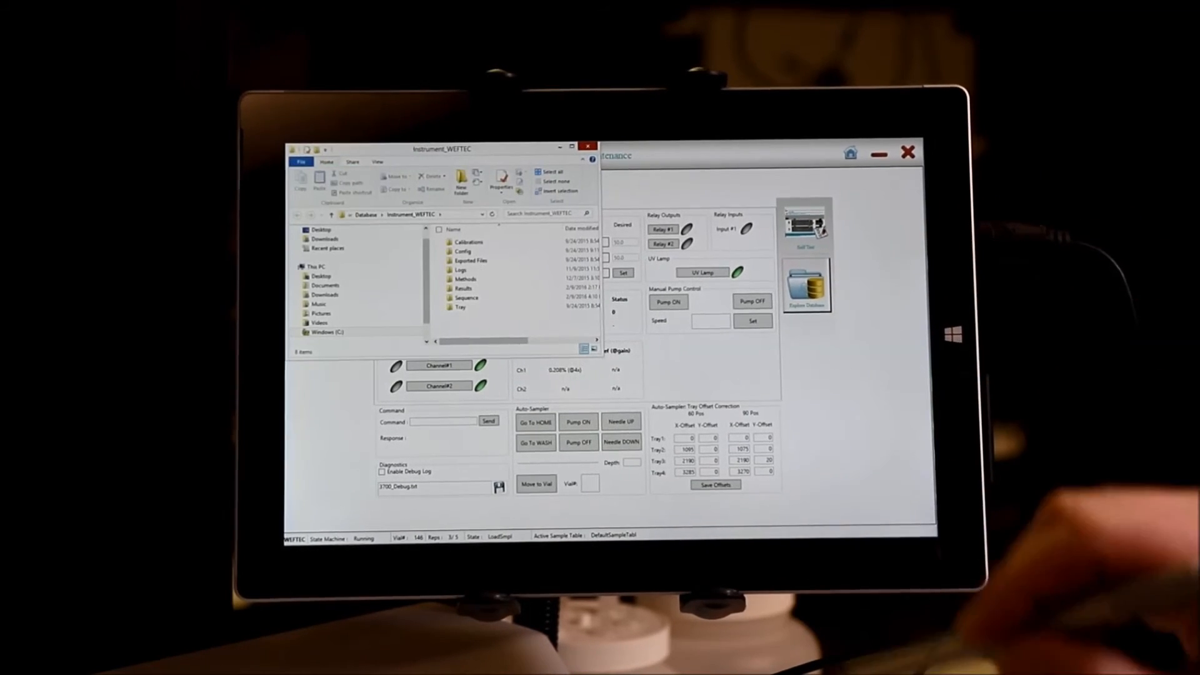